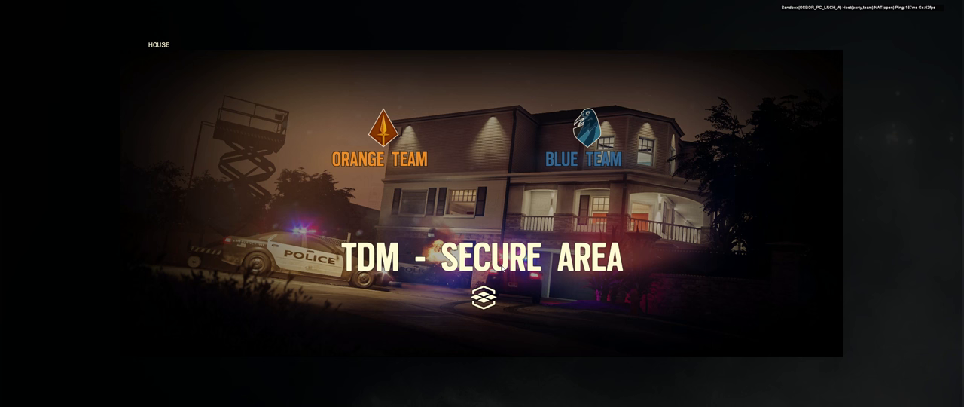
mouse_move(505, 273)
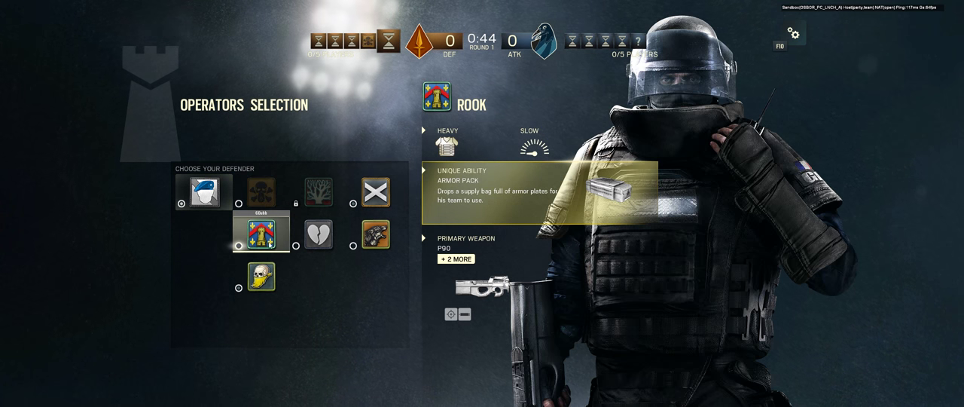
Preview Mute, Jäger, Bandit and Pulse, then settle on Mute as the round 1 defender
left_click(375, 192)
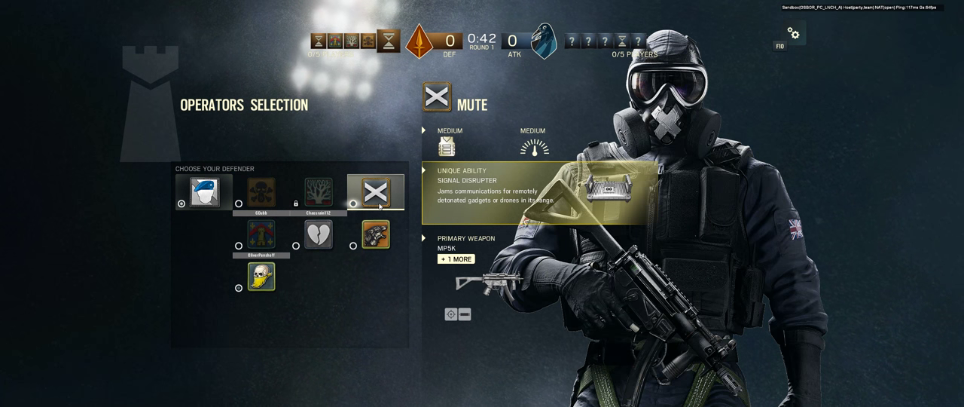
left_click(375, 235)
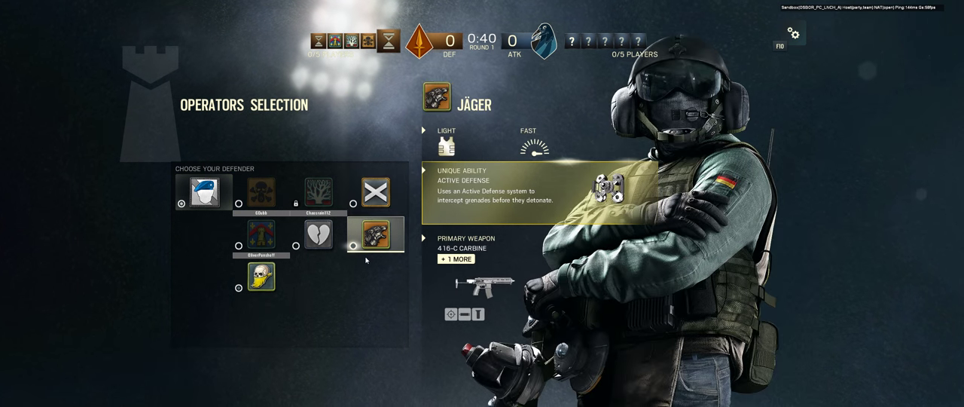
left_click(259, 274)
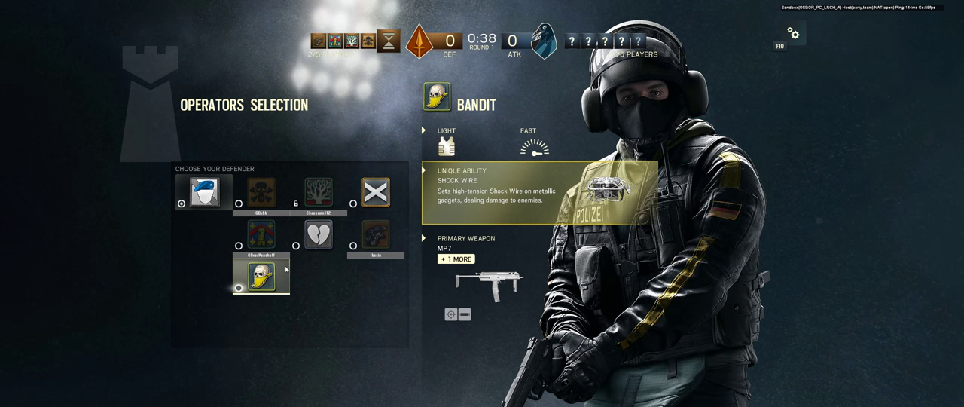
left_click(316, 235)
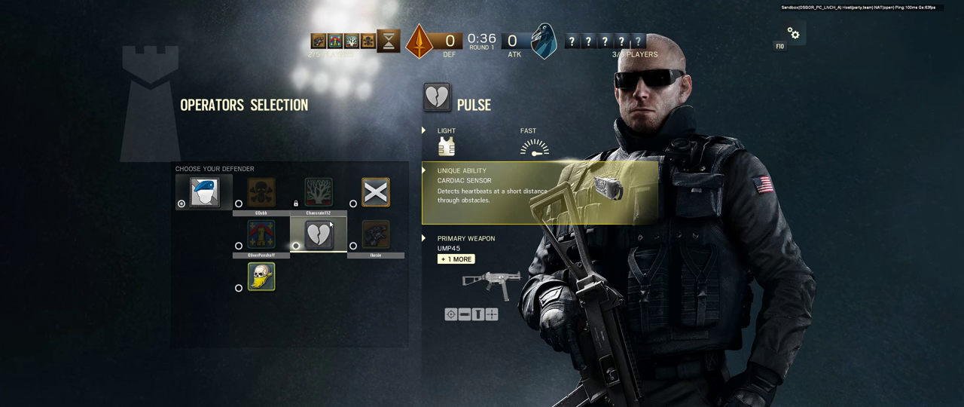
left_click(377, 193)
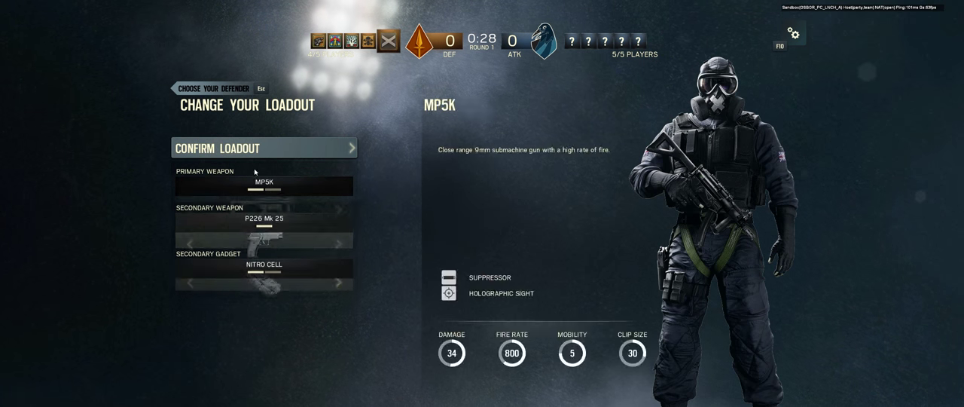
Confirm Mute's MP5K, P226 Mk 25 and Nitro Cell loadout to start round 1
left_click(262, 147)
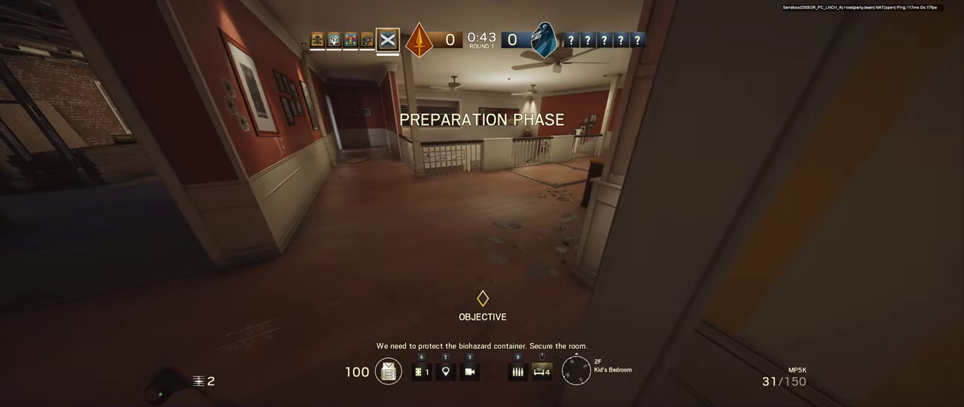
mouse_move(482, 203)
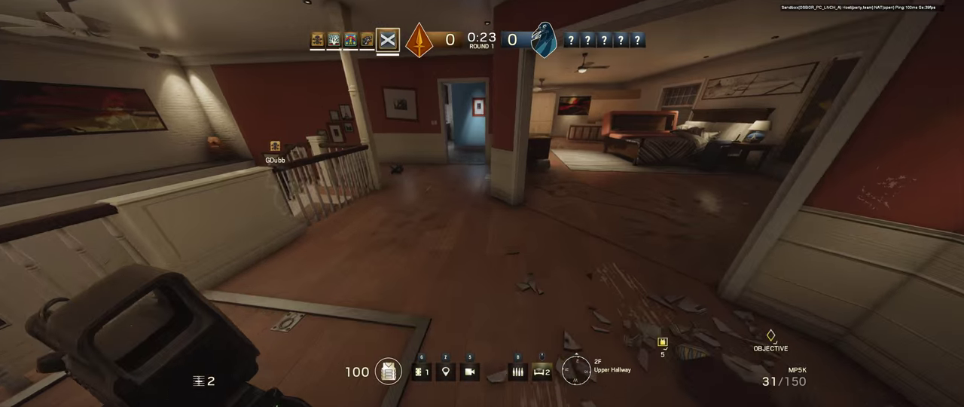
mouse_move(482, 203)
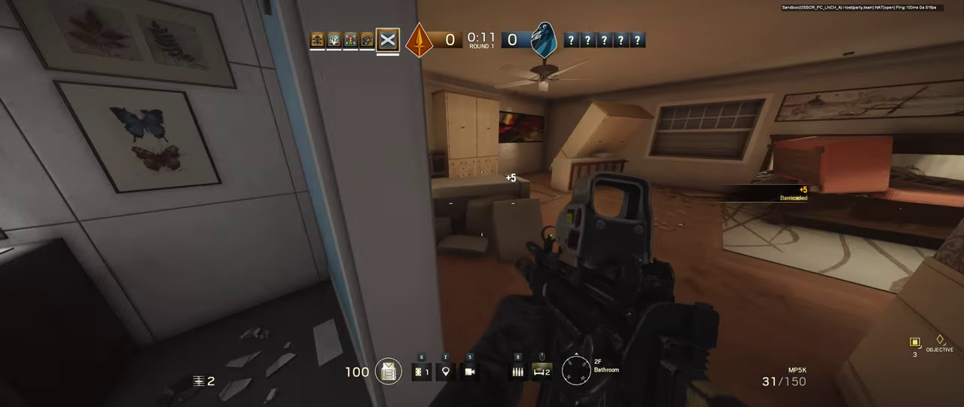
mouse_move(482, 203)
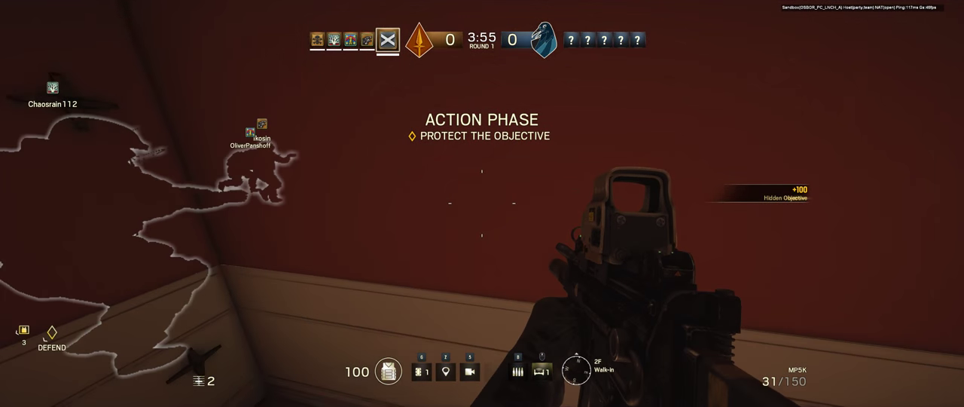
mouse_move(482, 204)
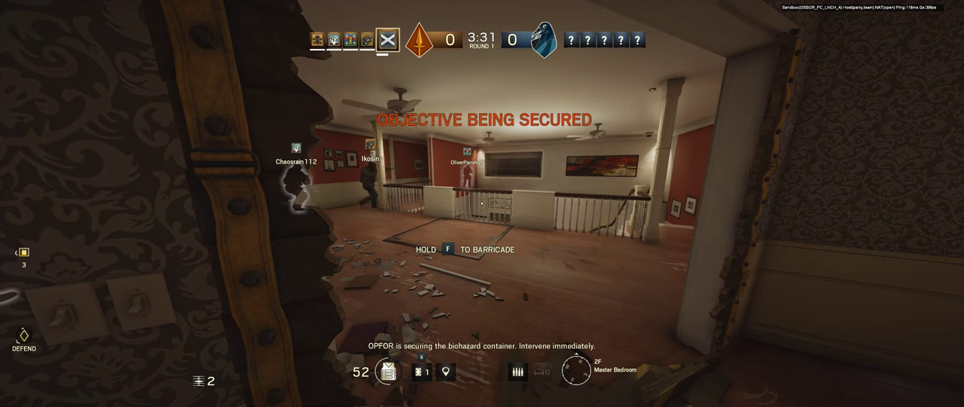
mouse_move(482, 204)
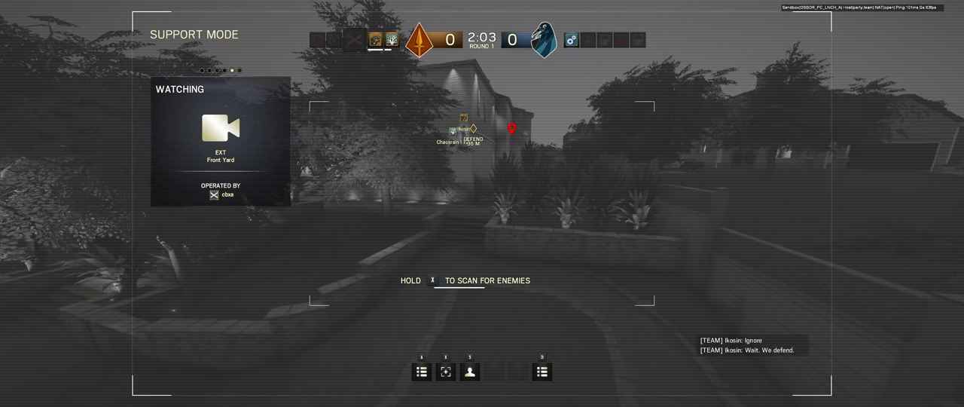
Cycle the support-mode camera and watch until Orange Team takes round 1, 1–0
key("x")
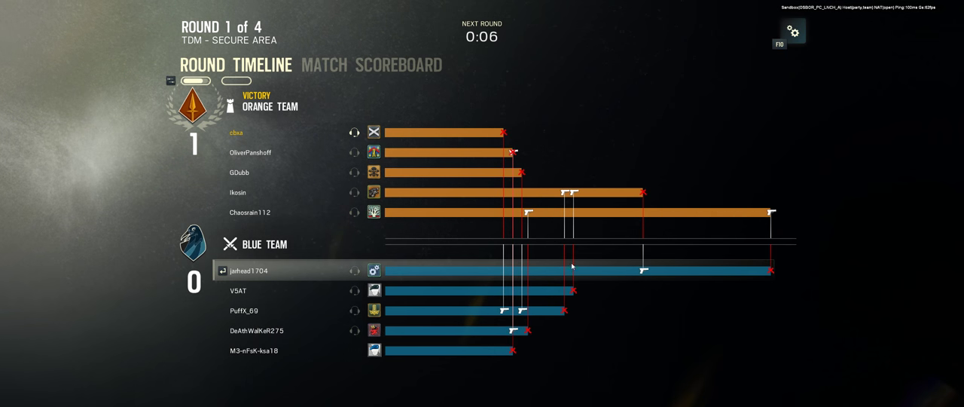
Pick Twitch as round 2 attacker and confirm her 417, LFP586 and stun grenade loadout
left_click(371, 64)
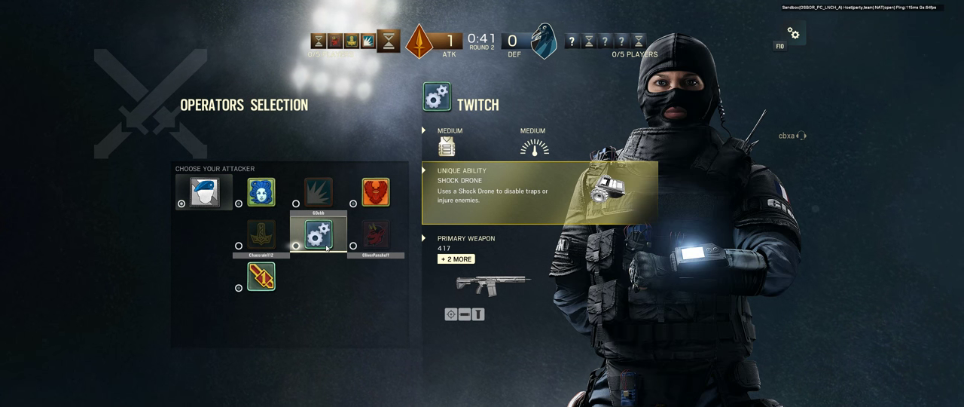
left_click(322, 235)
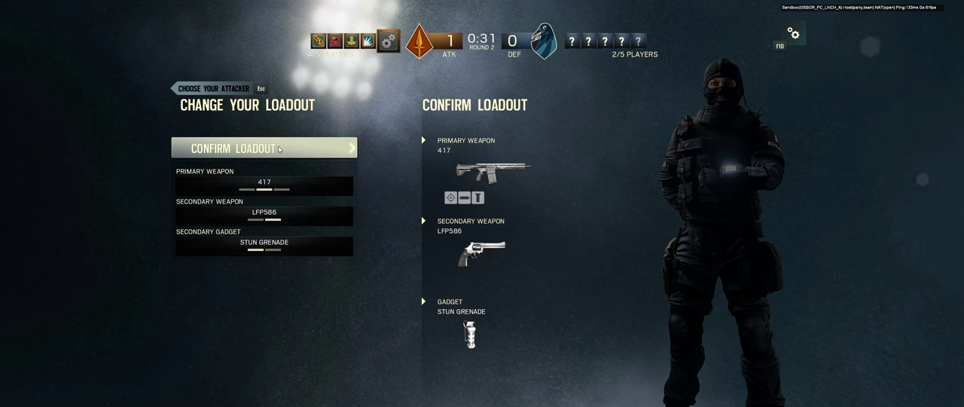
left_click(264, 148)
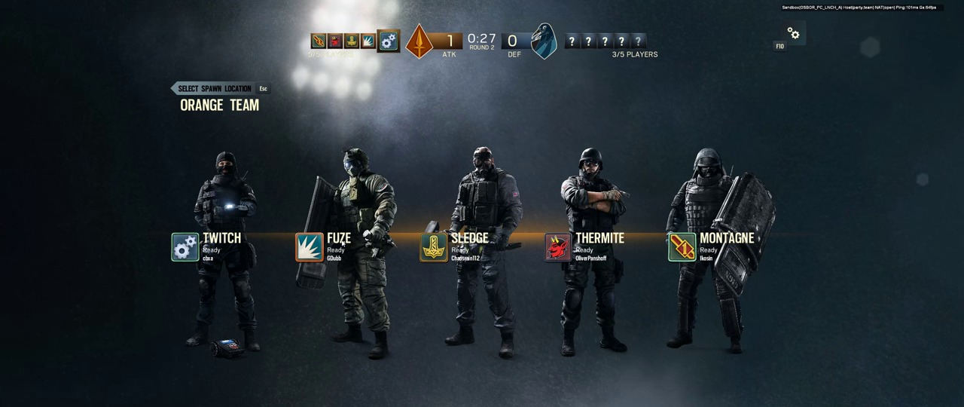
mouse_move(397, 250)
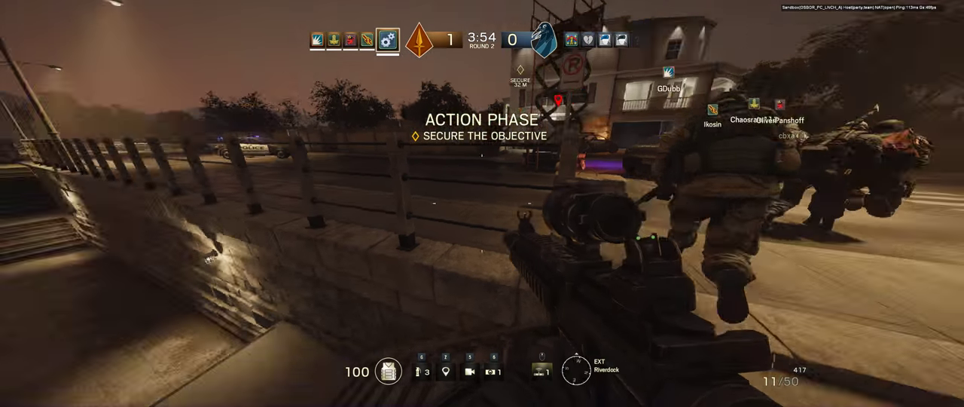
mouse_move(481, 203)
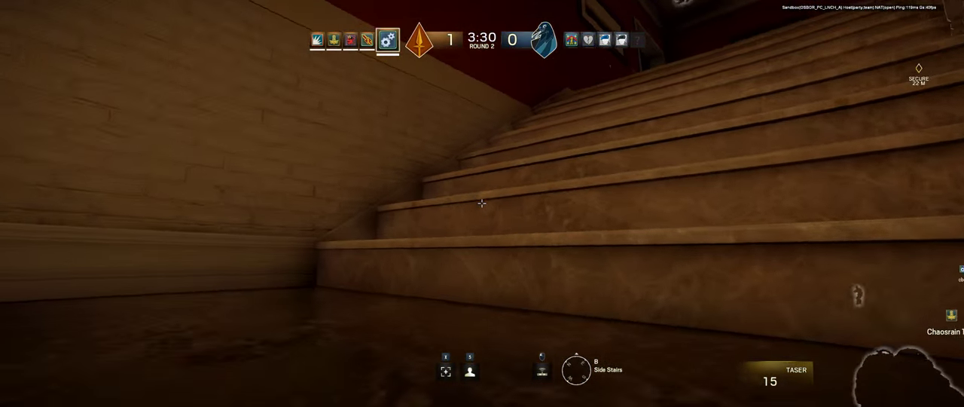
mouse_move(482, 203)
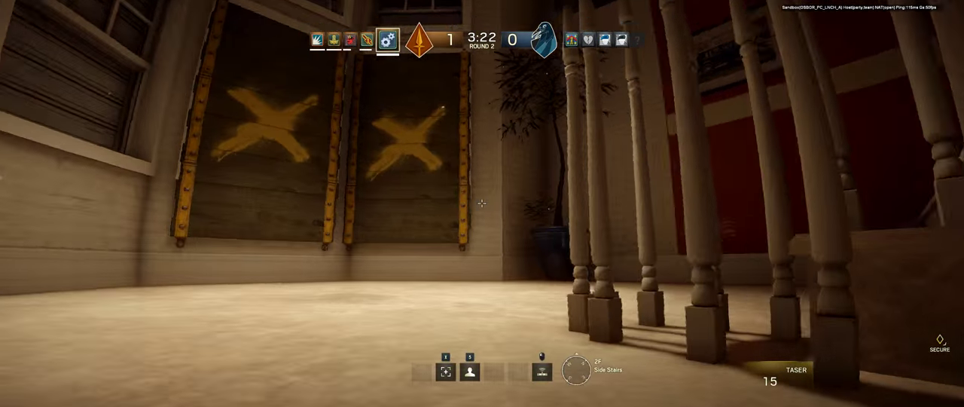
mouse_move(482, 203)
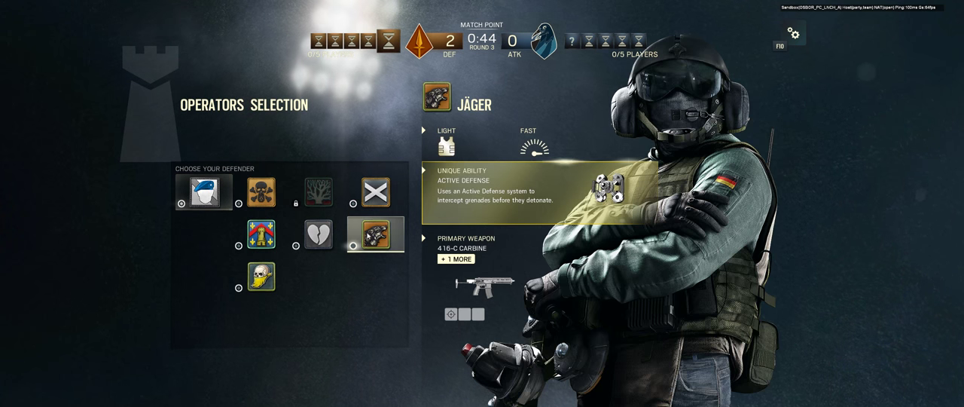
Lock in Mute with his MP5K and Nitro Cell loadout for round 3 and vote a spawn room
left_click(374, 193)
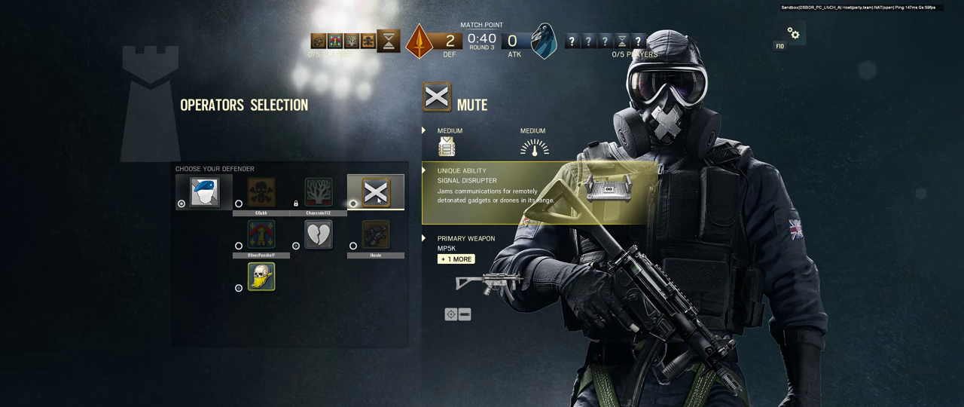
left_click(262, 277)
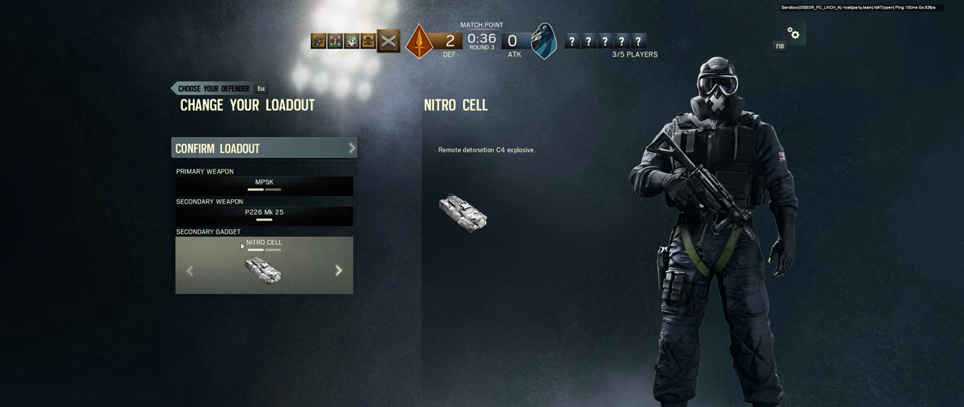
left_click(262, 147)
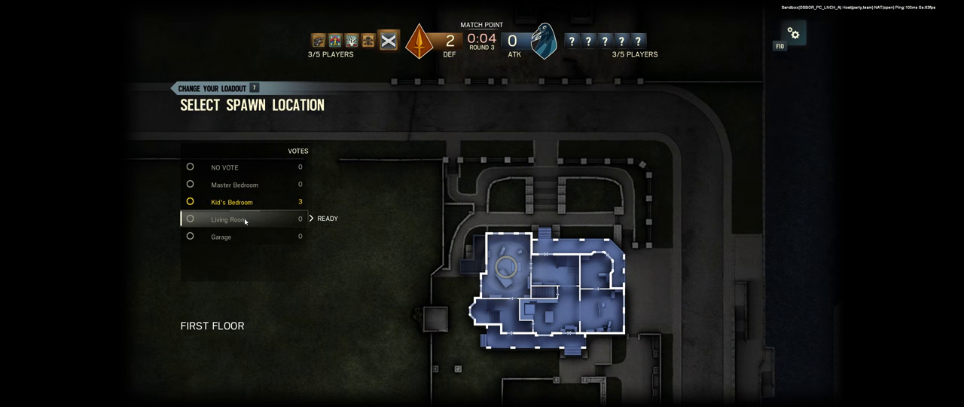
left_click(232, 202)
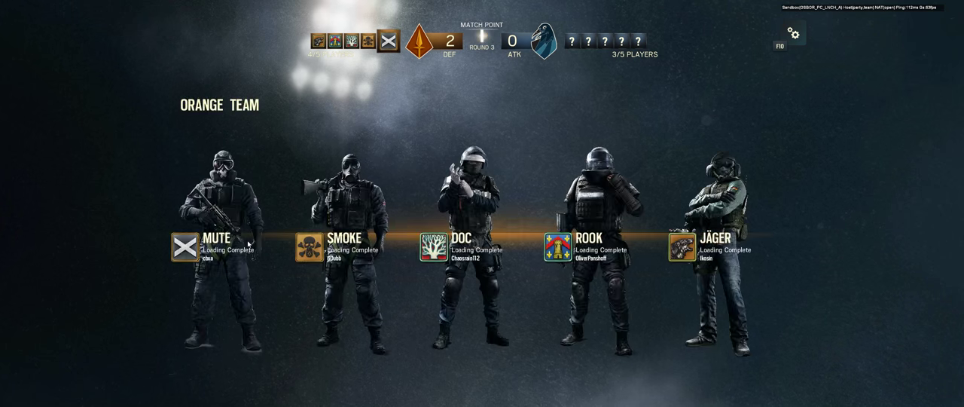
mouse_move(278, 252)
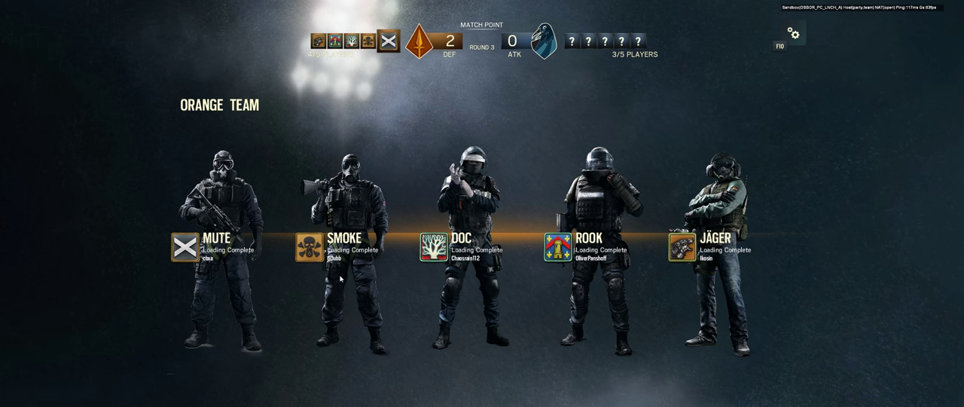
mouse_move(339, 285)
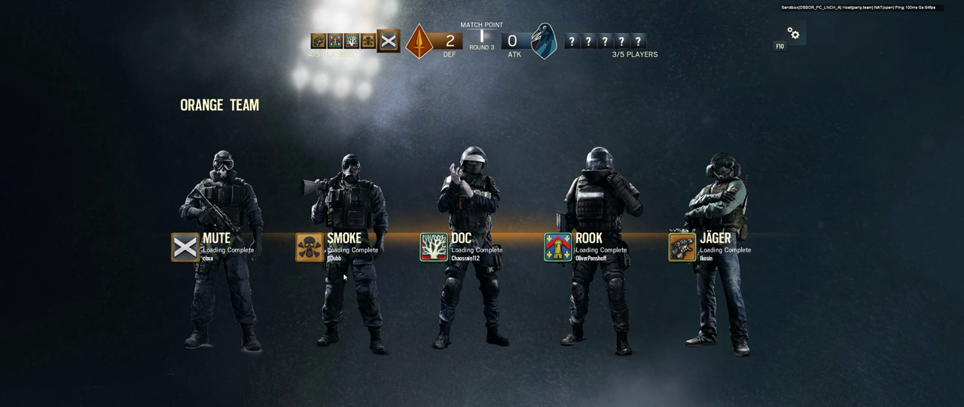
mouse_move(349, 275)
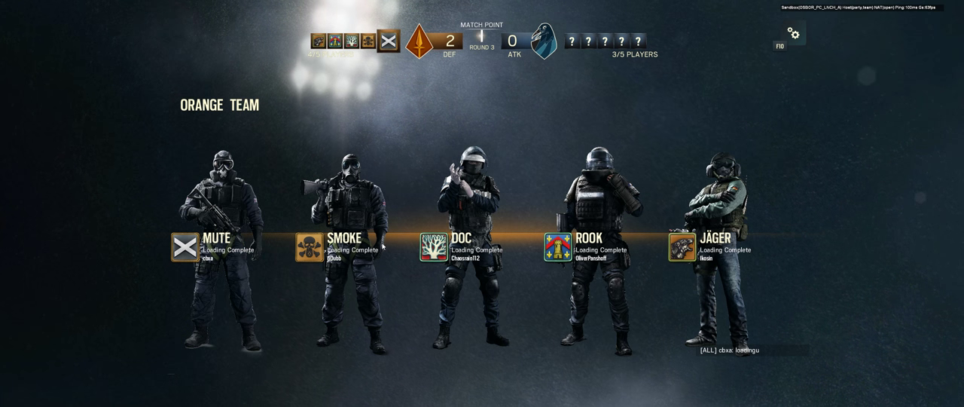
mouse_move(409, 242)
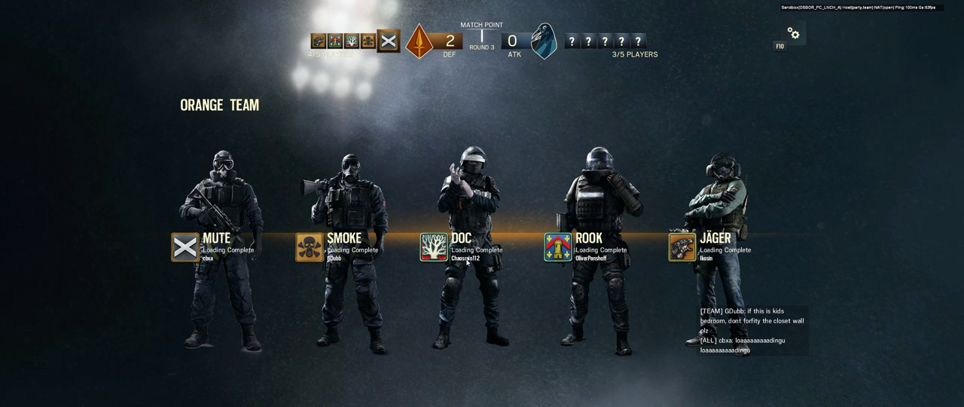
mouse_move(581, 349)
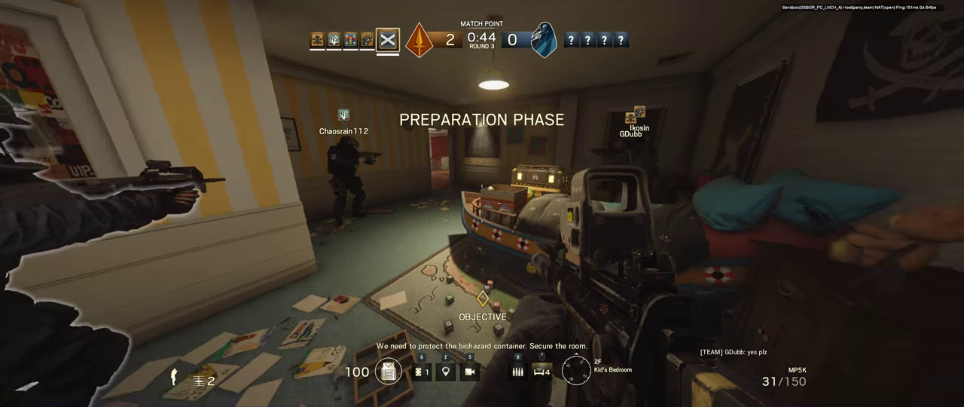
mouse_move(481, 203)
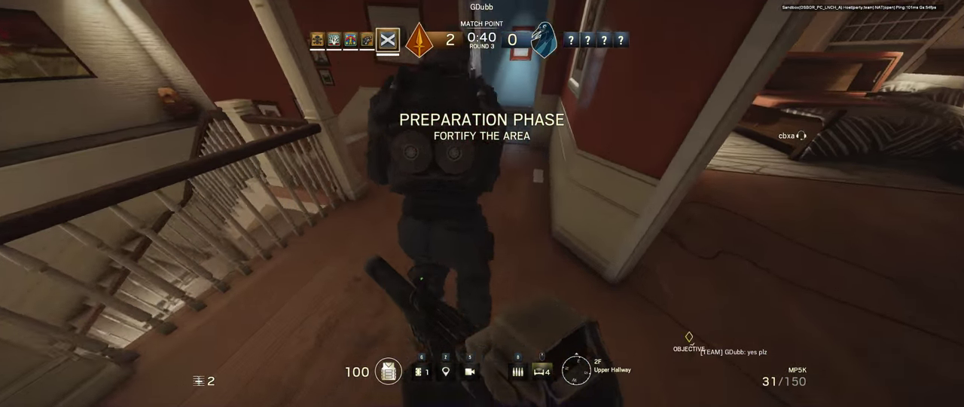
mouse_move(481, 203)
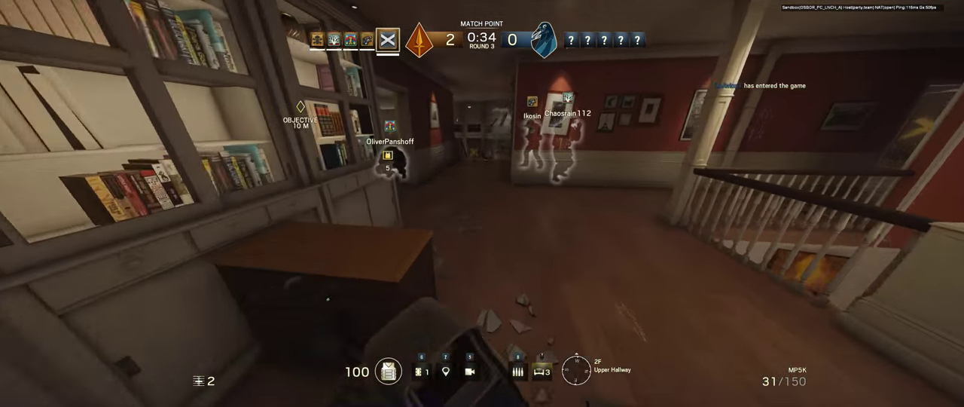
mouse_move(482, 203)
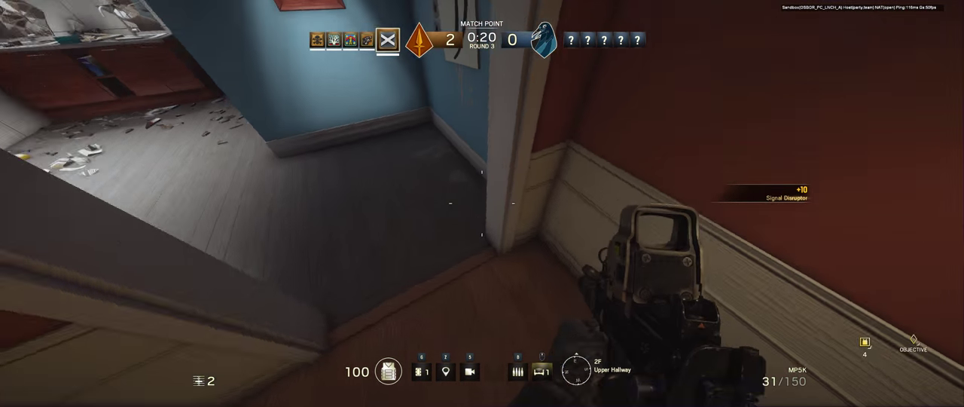
mouse_move(482, 203)
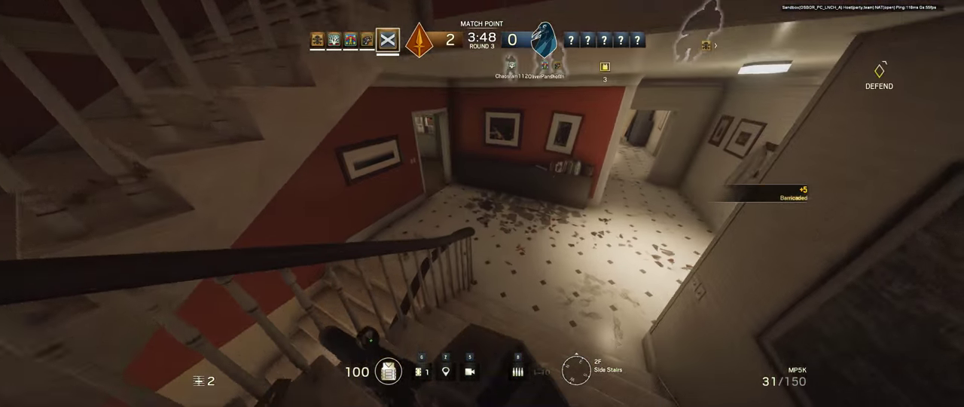
mouse_move(481, 203)
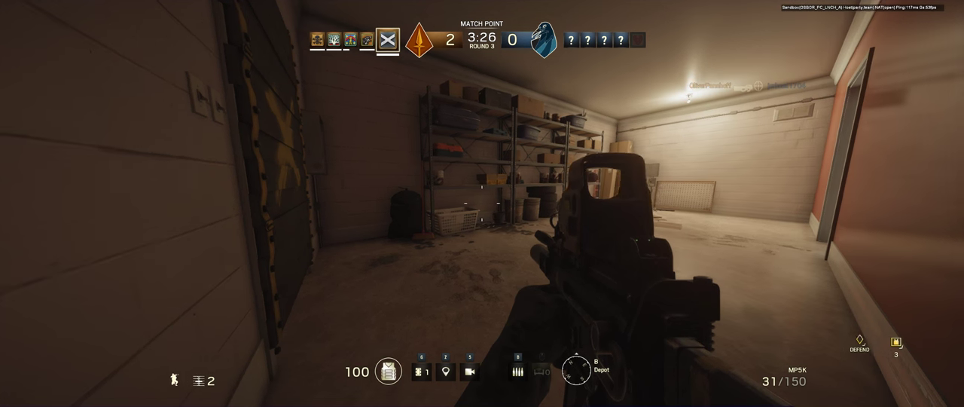
mouse_move(482, 203)
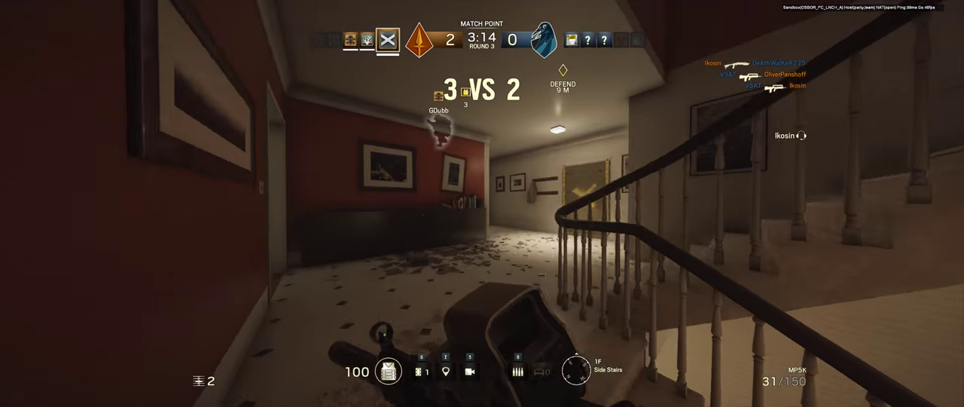
mouse_move(482, 204)
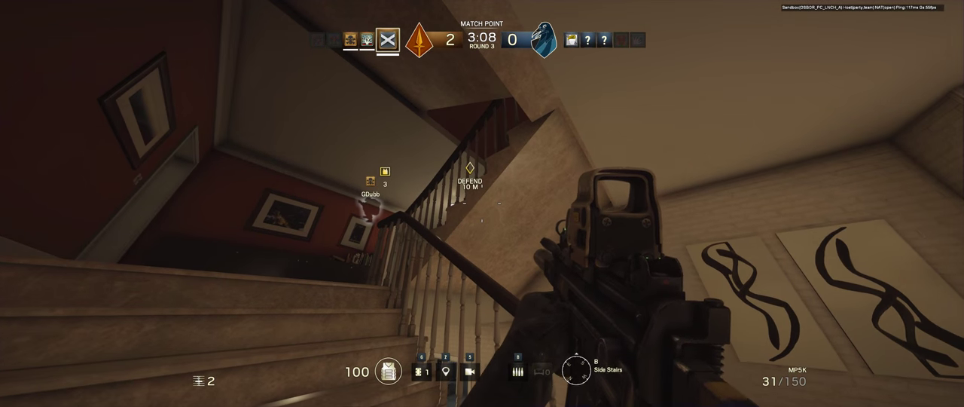
mouse_move(482, 203)
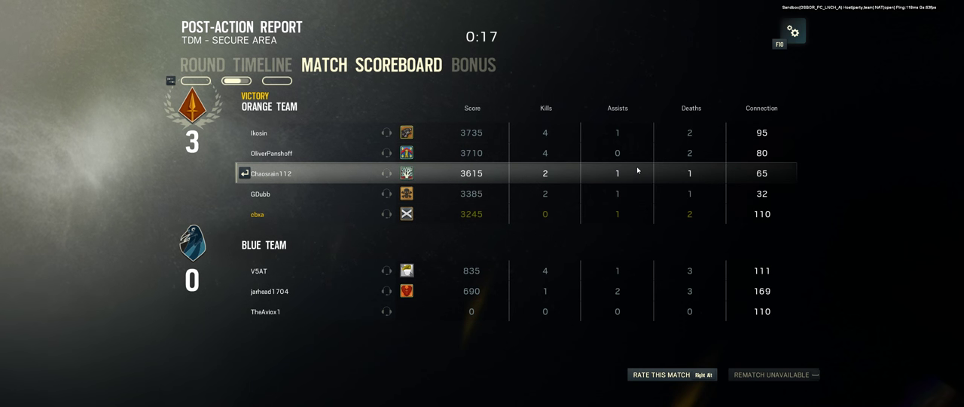
View the post-action report's bonus showing +526 renown after the 3–0 win
left_click(473, 65)
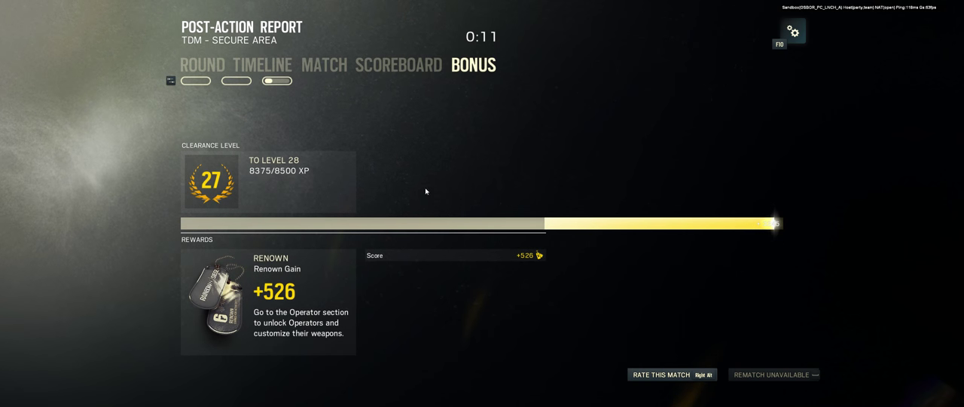
mouse_move(413, 180)
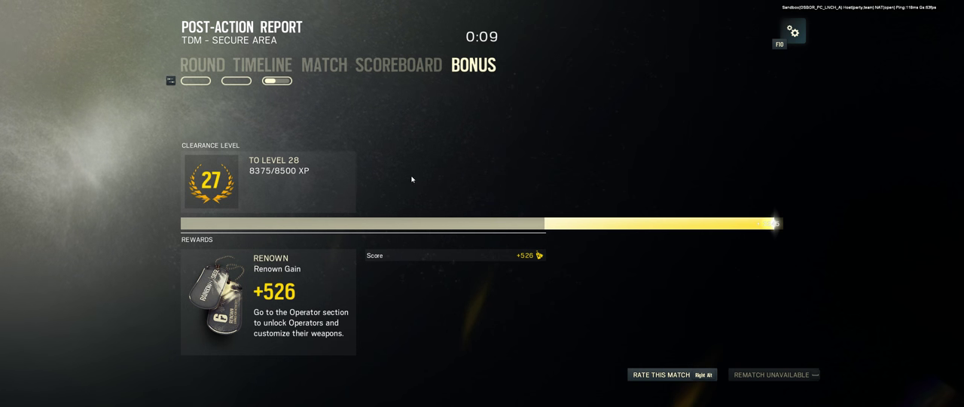
mouse_move(430, 200)
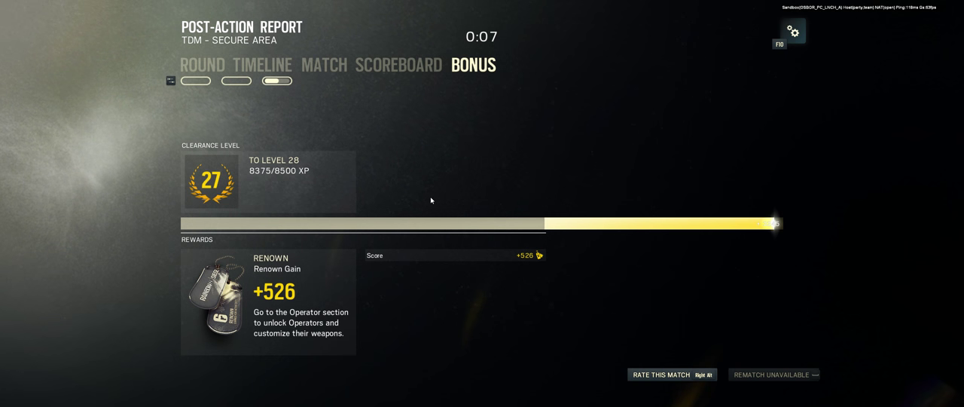
mouse_move(402, 193)
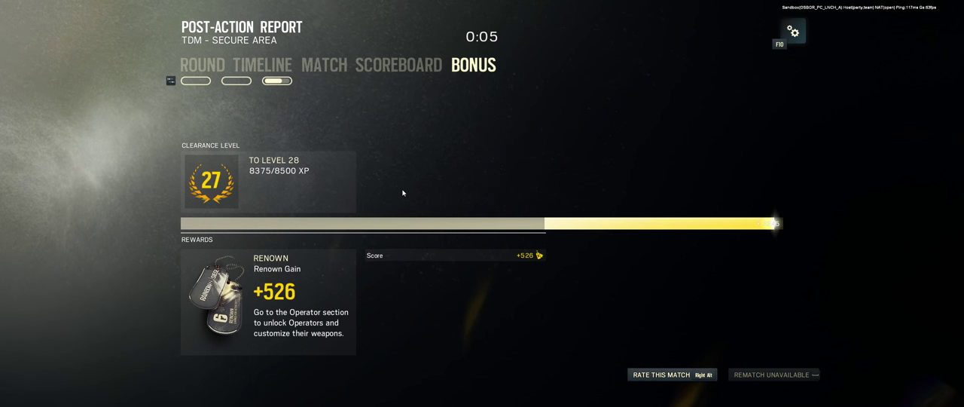
mouse_move(430, 208)
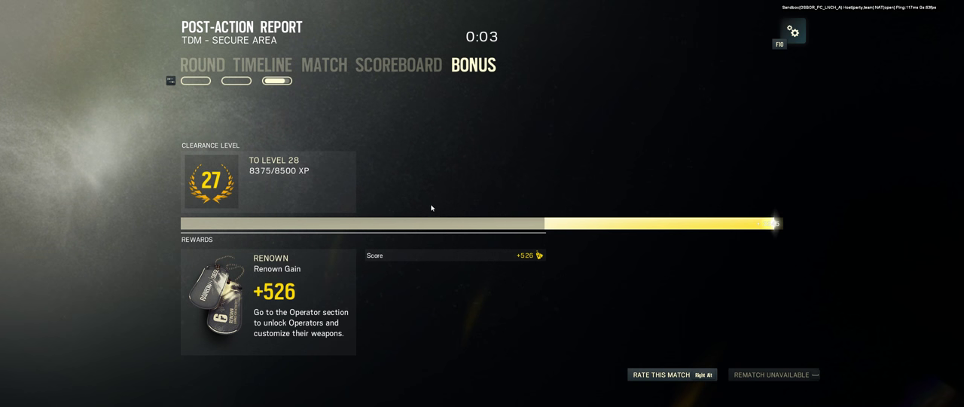